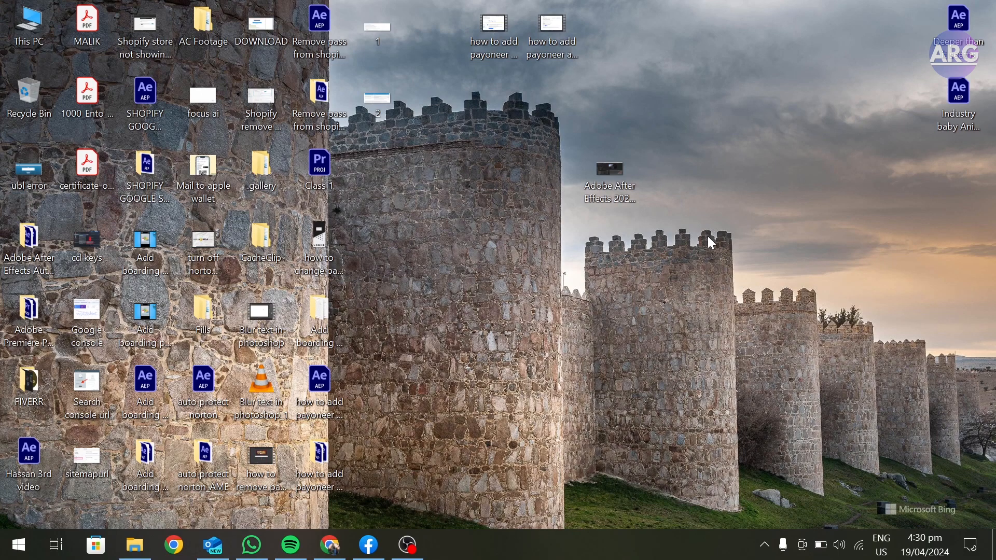
mouse_move(408, 439)
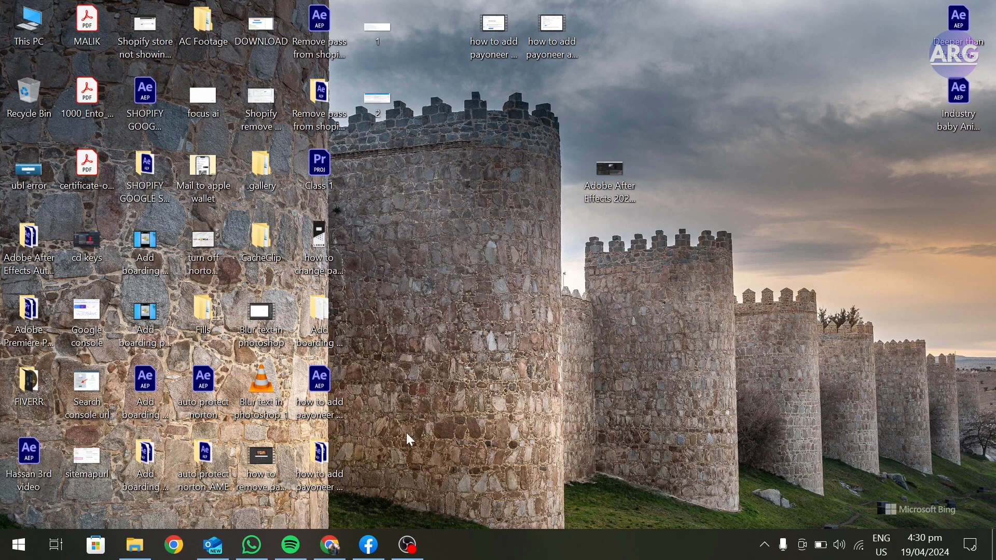
Go from the Facebook app to the Bari Fashion page's Ad Centre.
click(368, 545)
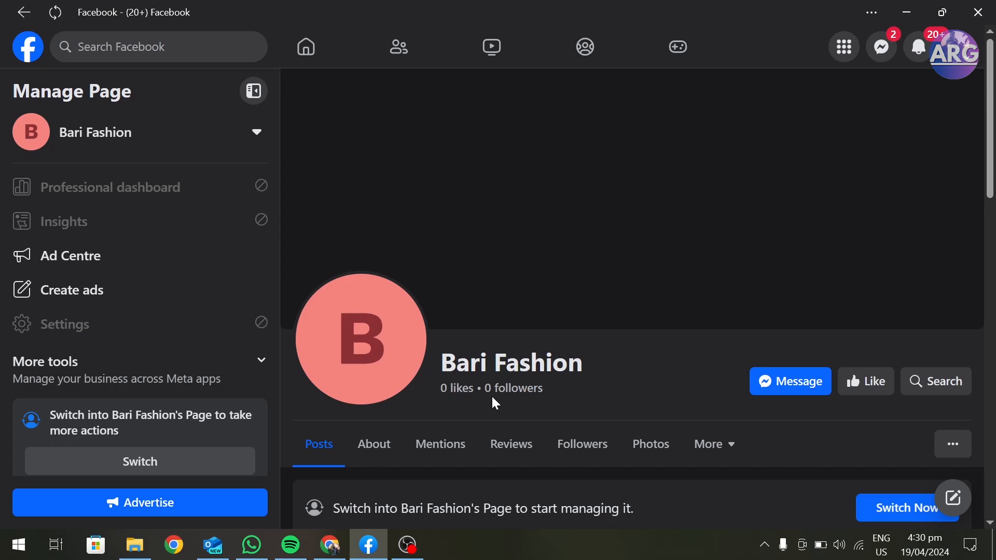
click(73, 256)
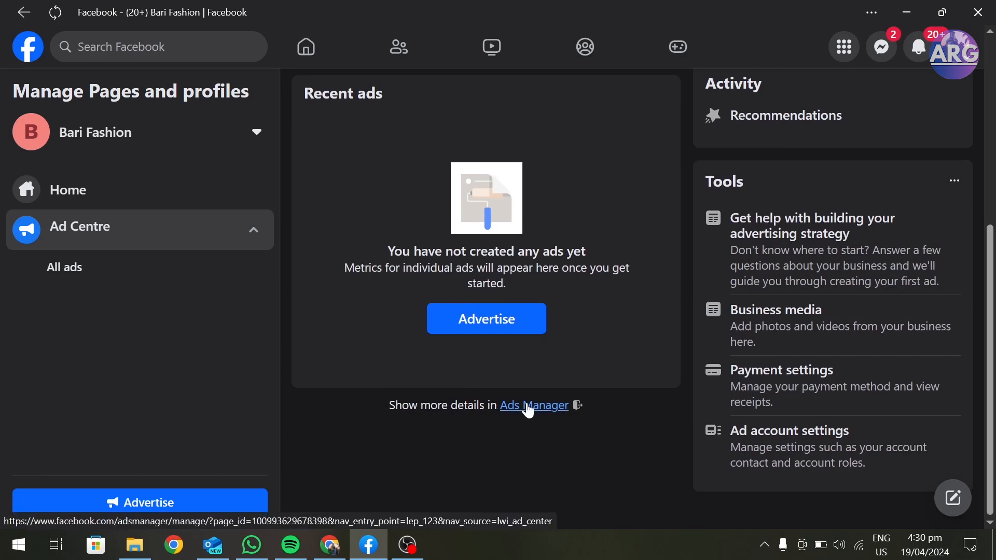
Reach the ad account's Billing & payments page in Meta Ads Manager.
click(533, 406)
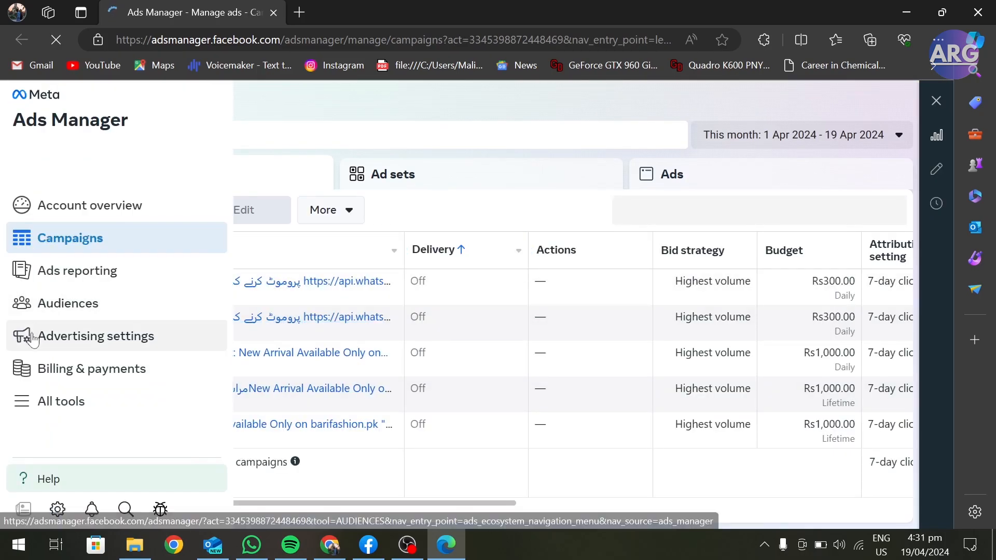
mouse_move(91, 368)
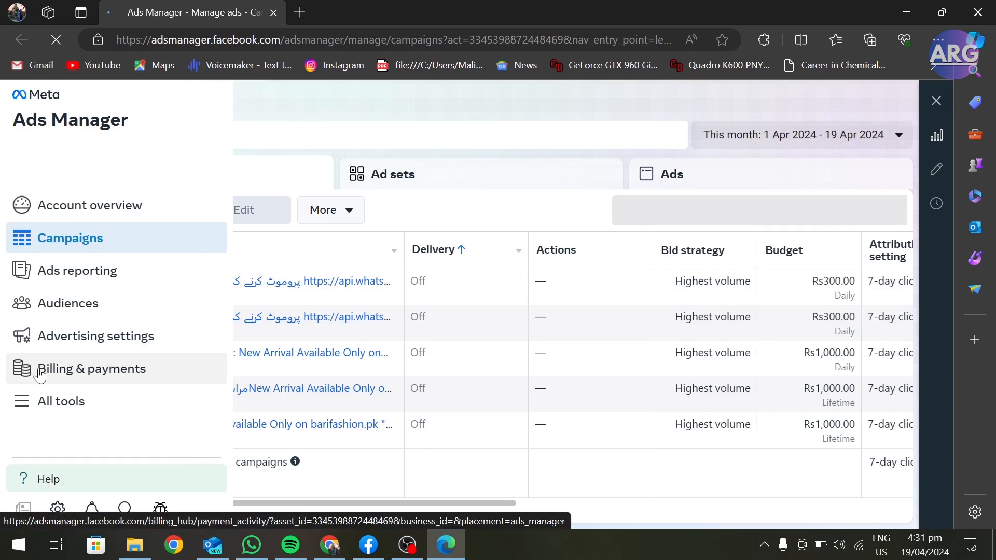
click(92, 368)
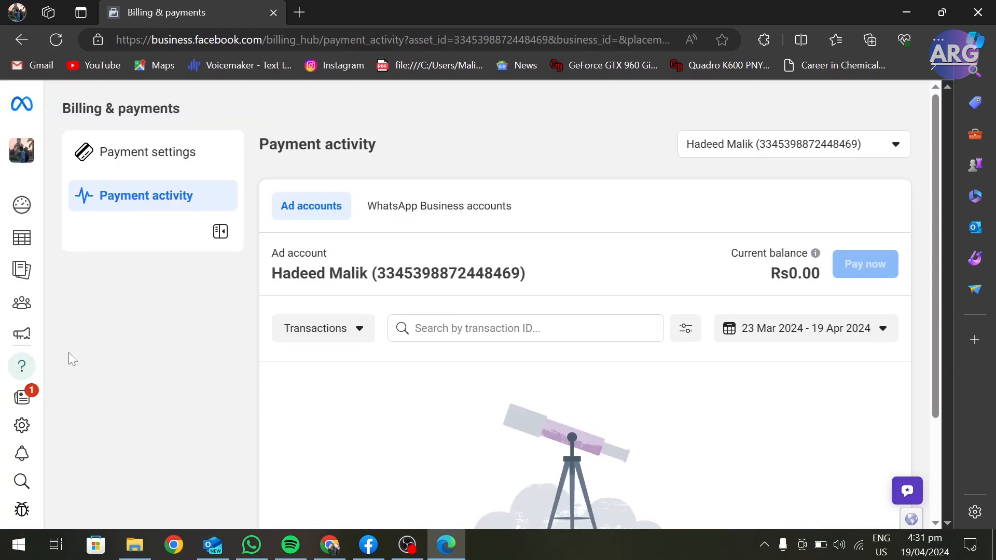
mouse_move(138, 140)
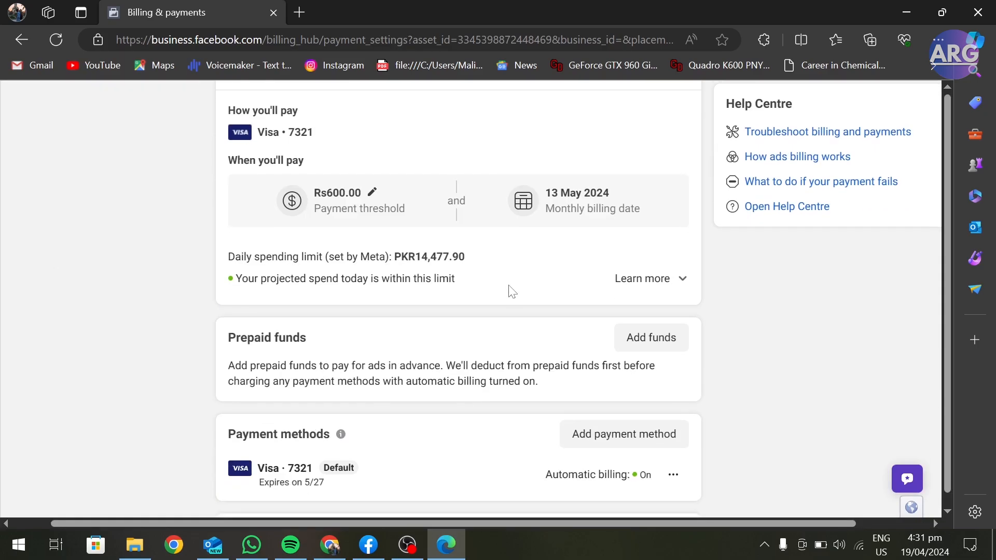
Bring up the options menu for the default Visa · 7321 card under Payment methods.
scroll(down, 3)
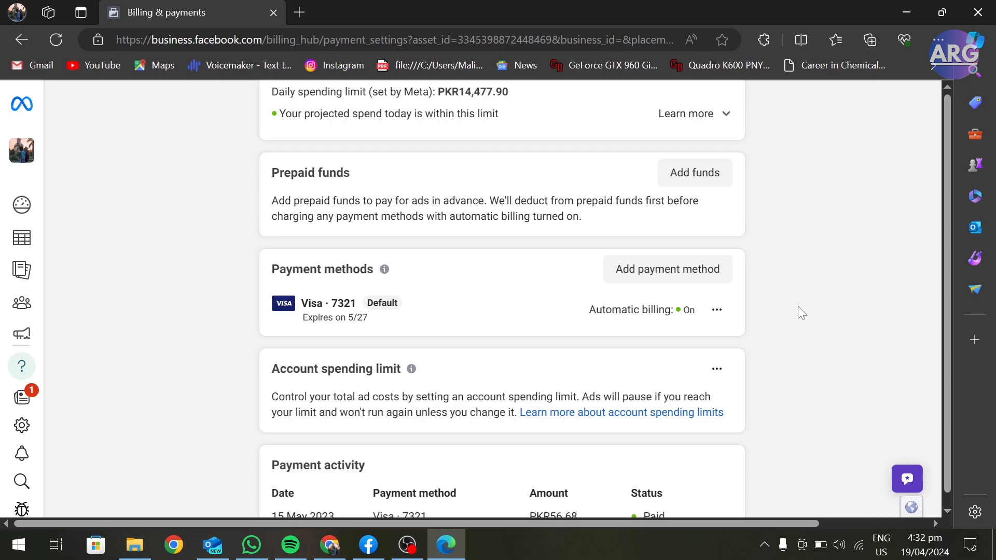
click(717, 310)
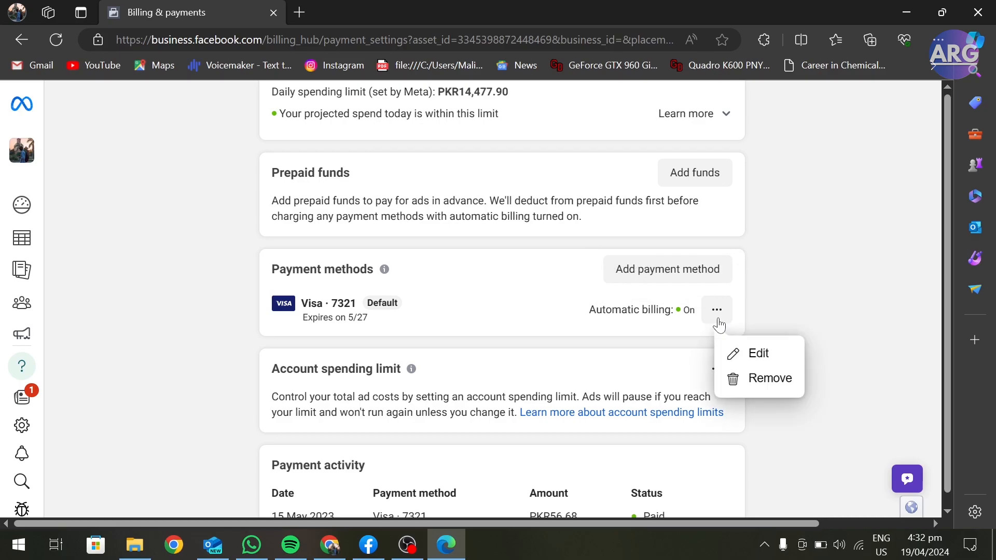
click(770, 378)
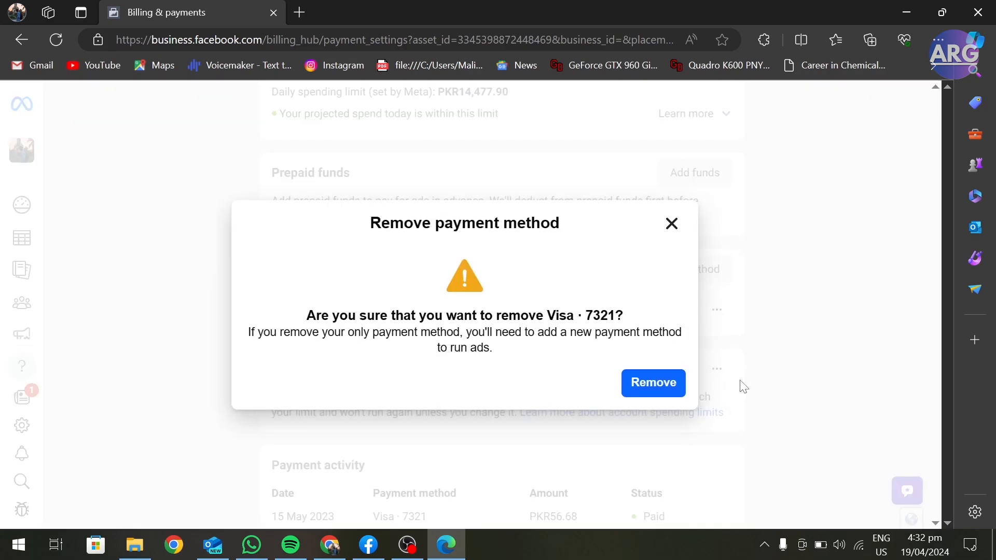
mouse_move(653, 383)
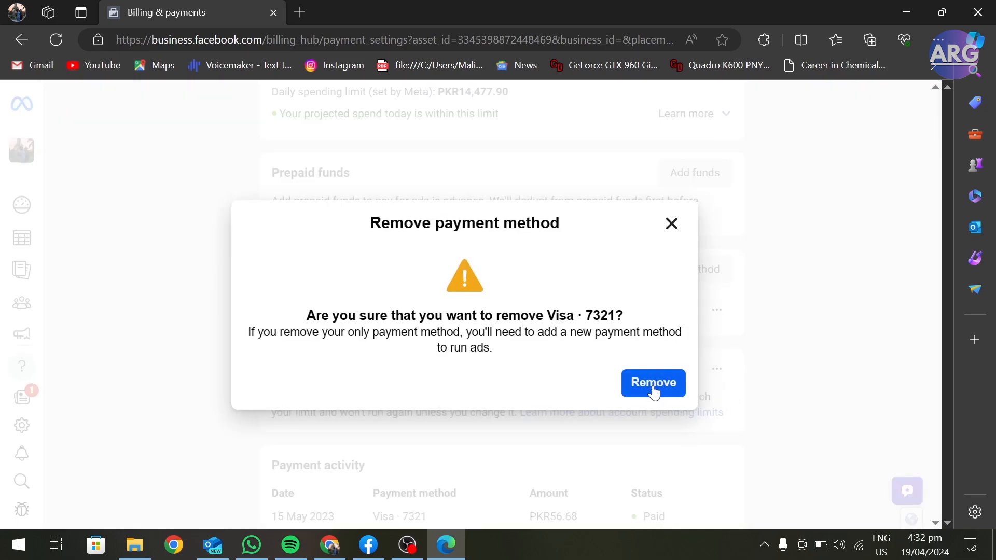
click(653, 382)
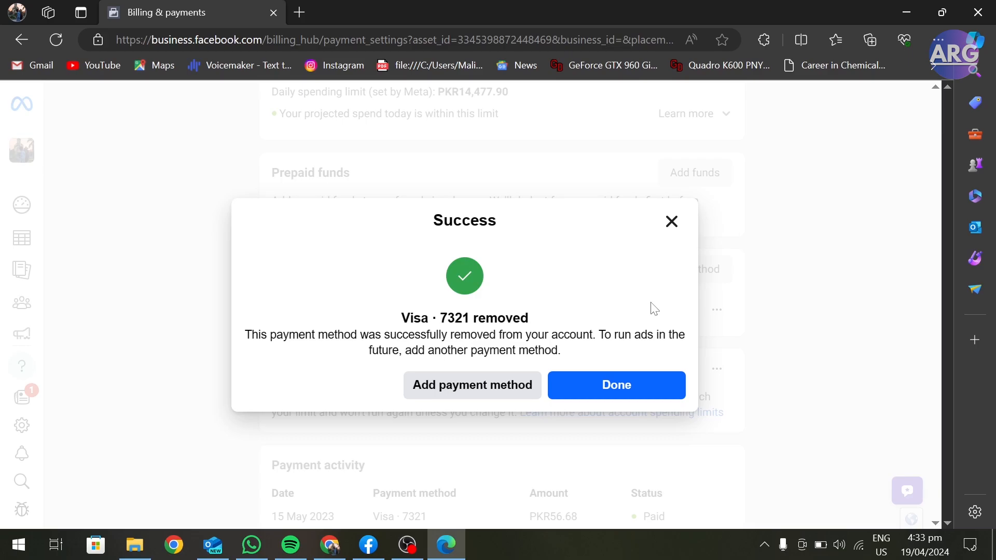
Dismiss the Success message, returning to payment settings showing a Rs0.00 balance.
click(616, 385)
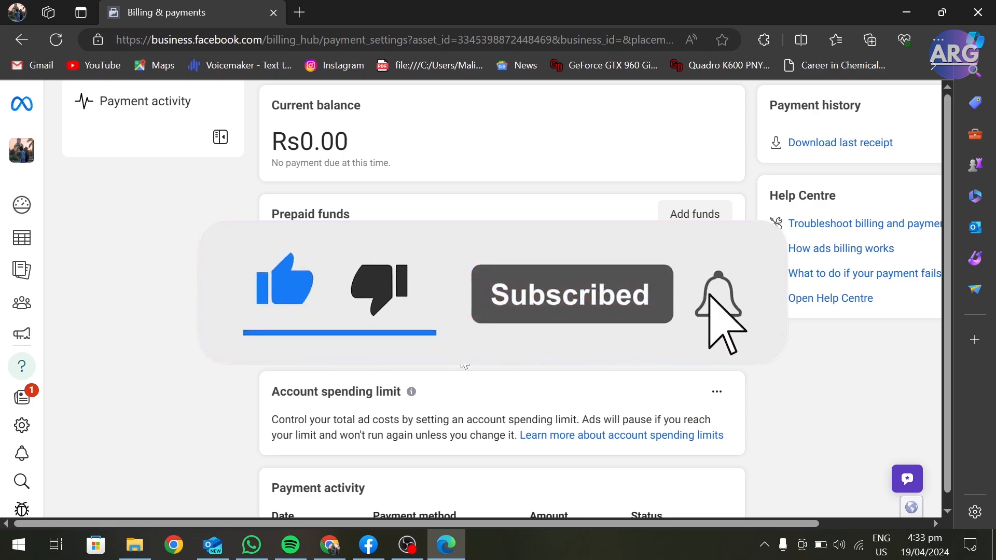
click(717, 294)
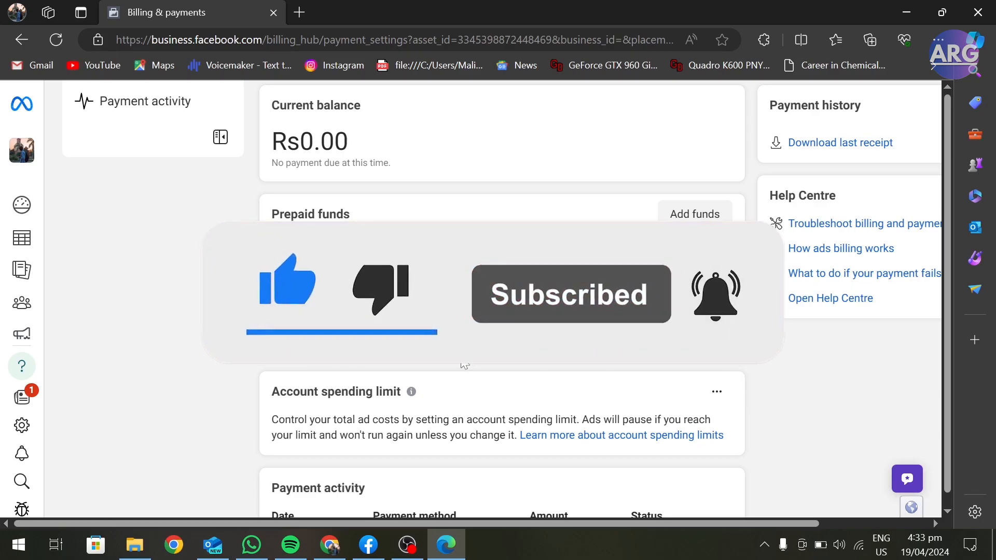